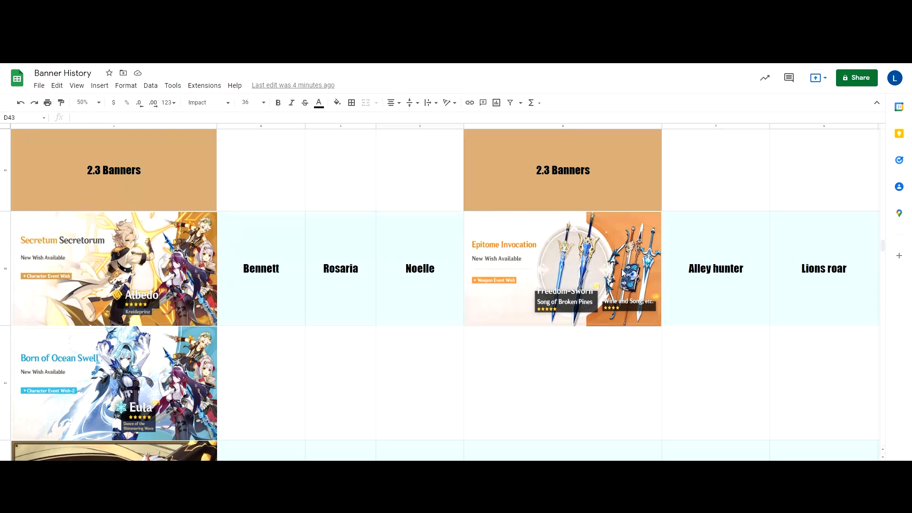
{"action": "mouse_move", "coordinate": [546, 338]}
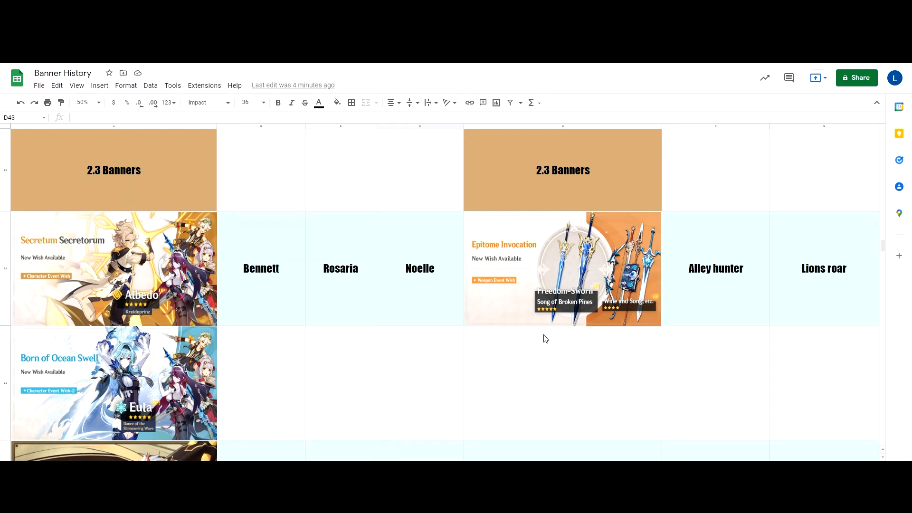
- Scroll through the sheet to check the 1.6 banner character names
{"action": "scroll", "scroll_direction": "up", "scroll_amount": 3}
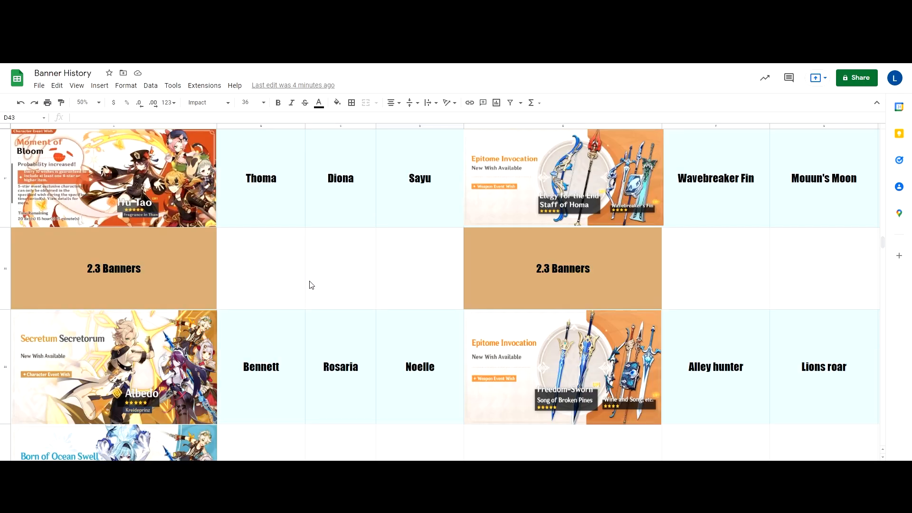
{"action": "scroll", "scroll_direction": "down", "scroll_amount": 3}
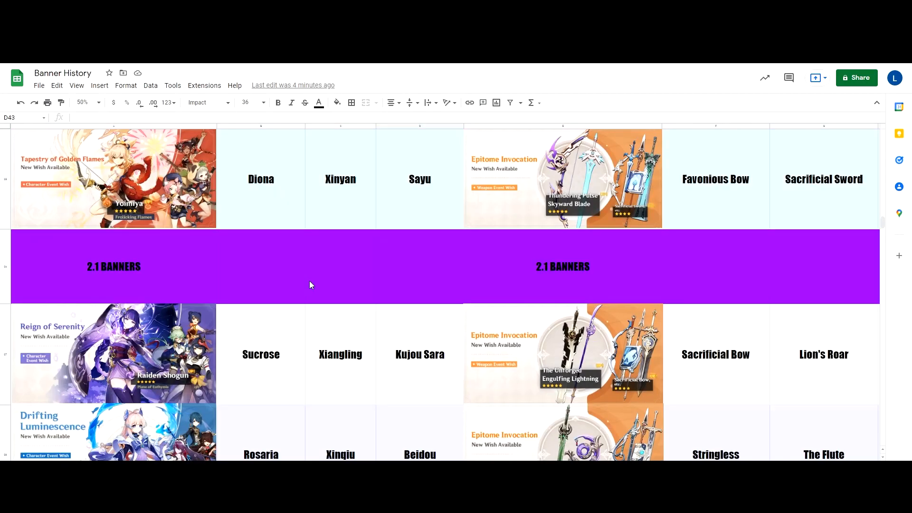
{"action": "scroll", "scroll_direction": "down", "scroll_amount": 3}
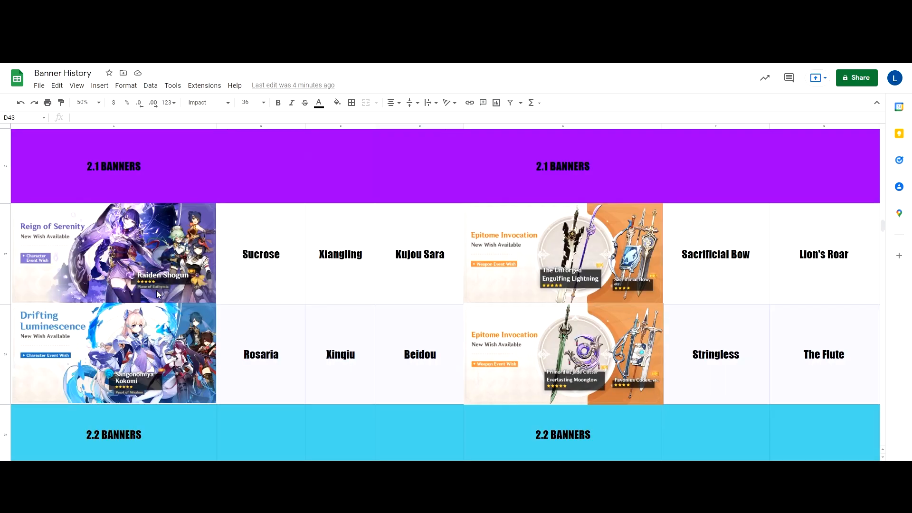
{"action": "scroll", "scroll_direction": "down", "scroll_amount": 3}
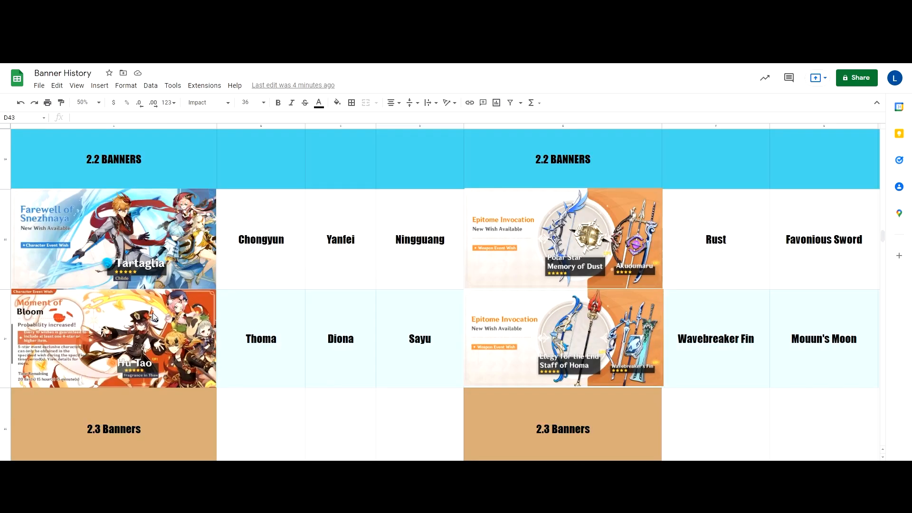
{"action": "scroll", "scroll_direction": "down", "scroll_amount": 3}
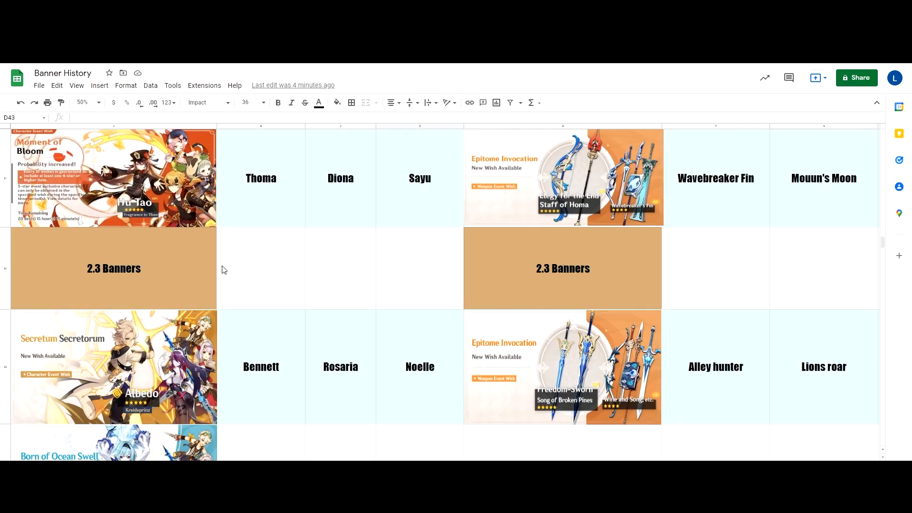
{"action": "scroll", "scroll_direction": "down", "scroll_amount": 3}
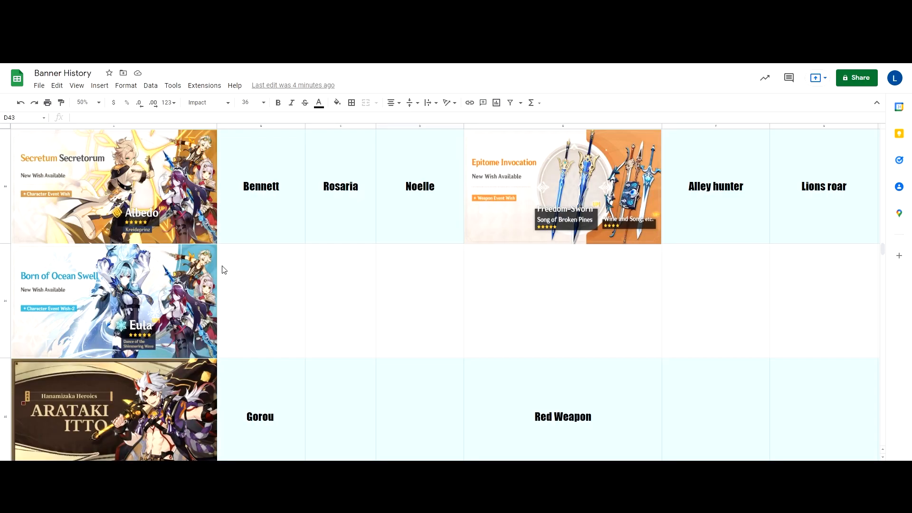
{"action": "scroll", "scroll_direction": "up", "scroll_amount": 3}
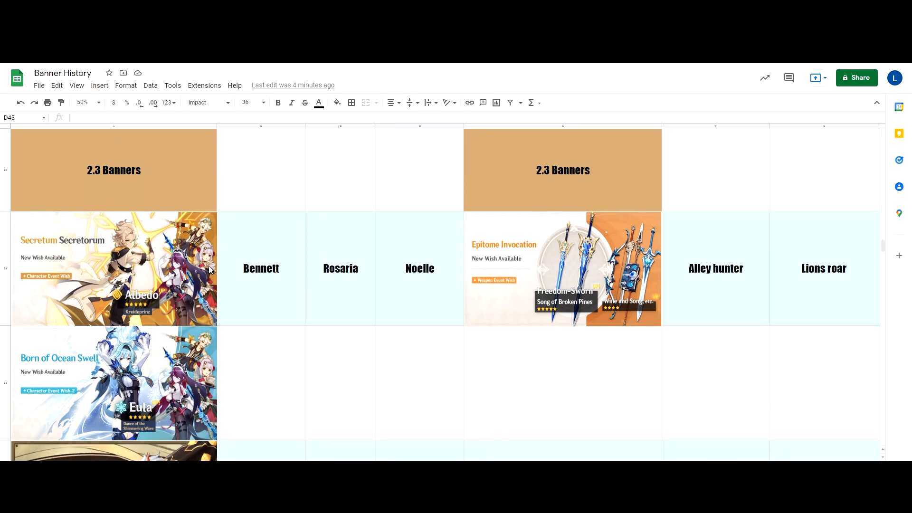
{"action": "scroll", "scroll_direction": "down", "scroll_amount": 3}
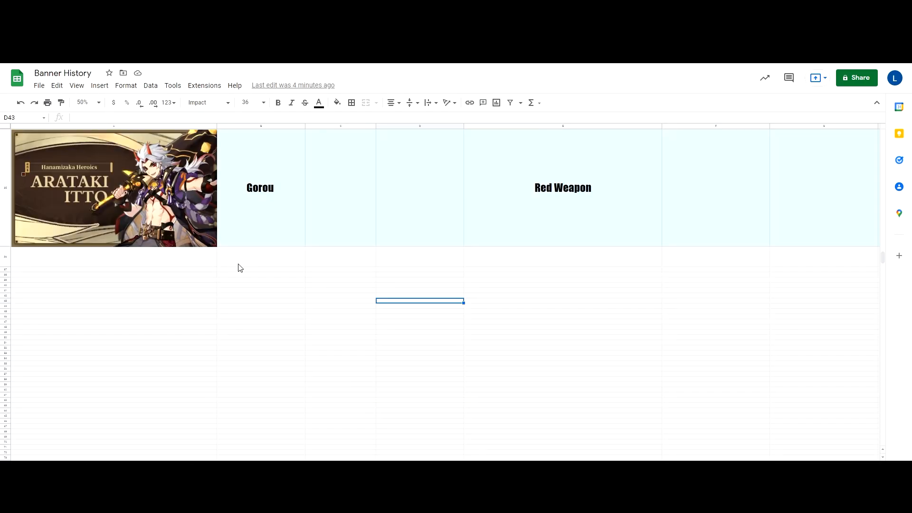
{"action": "scroll", "scroll_direction": "up", "scroll_amount": 3}
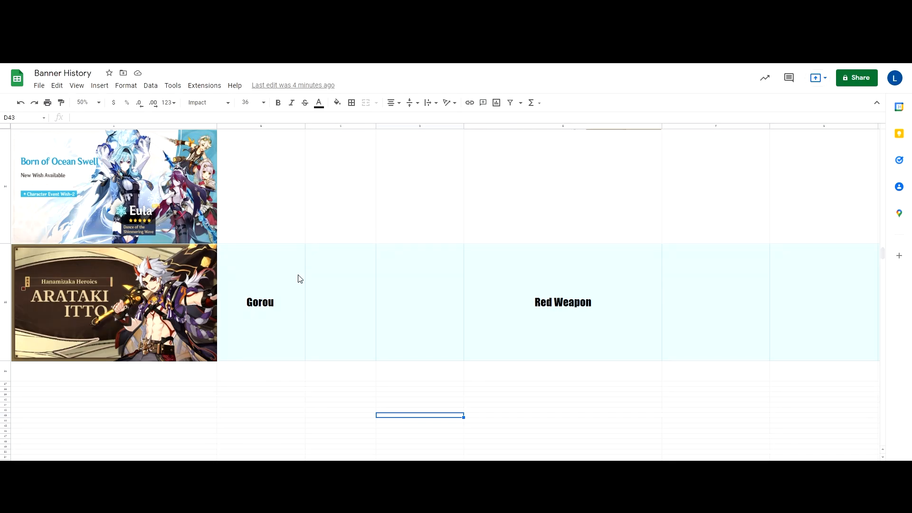
{"action": "mouse_move", "coordinate": [284, 265]}
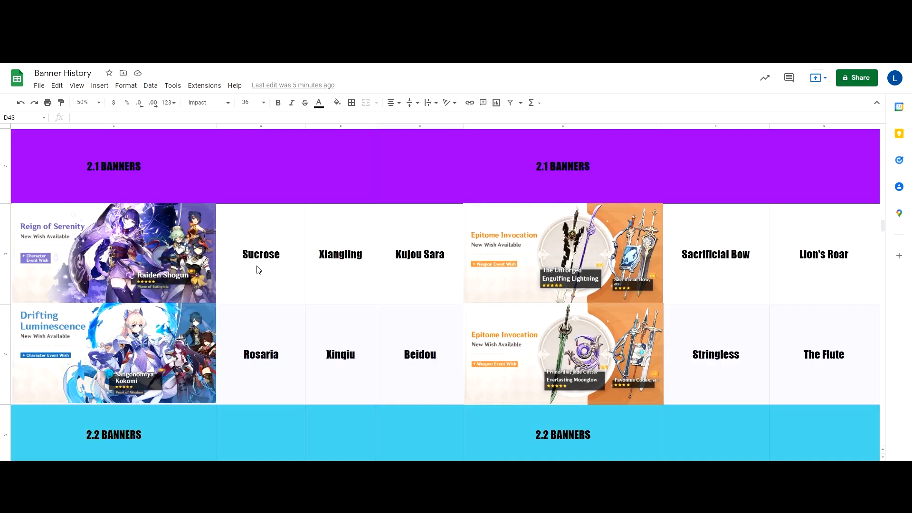
- Enter Fischl in C35 and Barbara in D35 of the Arataki Itto row
{"action": "scroll", "scroll_direction": "up", "scroll_amount": 3}
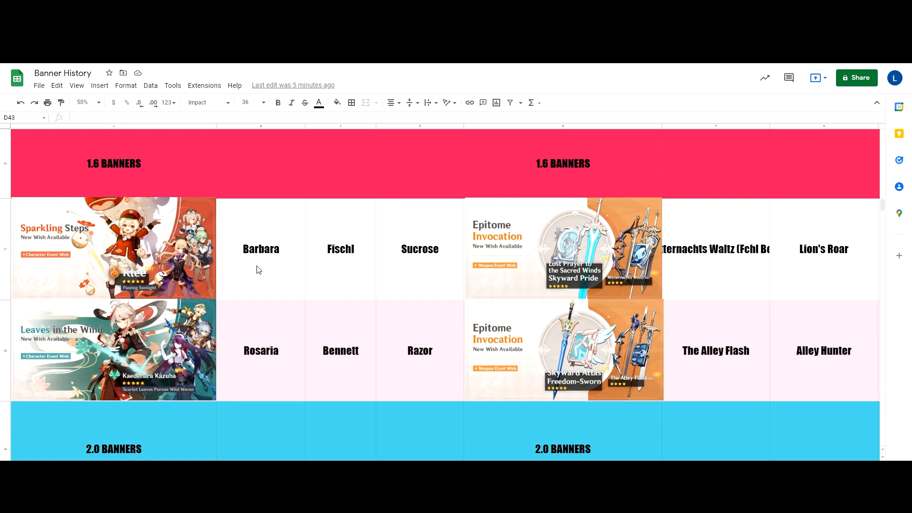
{"action": "mouse_move", "coordinate": [200, 258]}
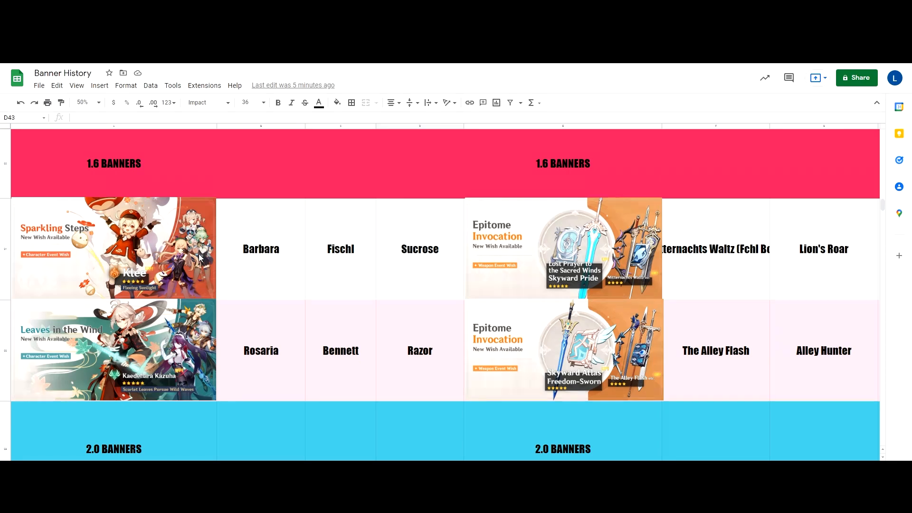
{"action": "mouse_move", "coordinate": [160, 254]}
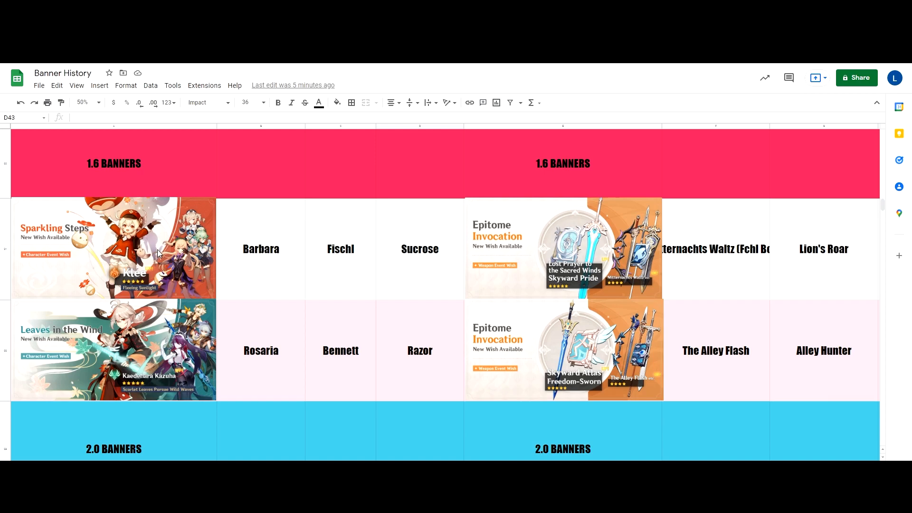
{"action": "mouse_move", "coordinate": [227, 260]}
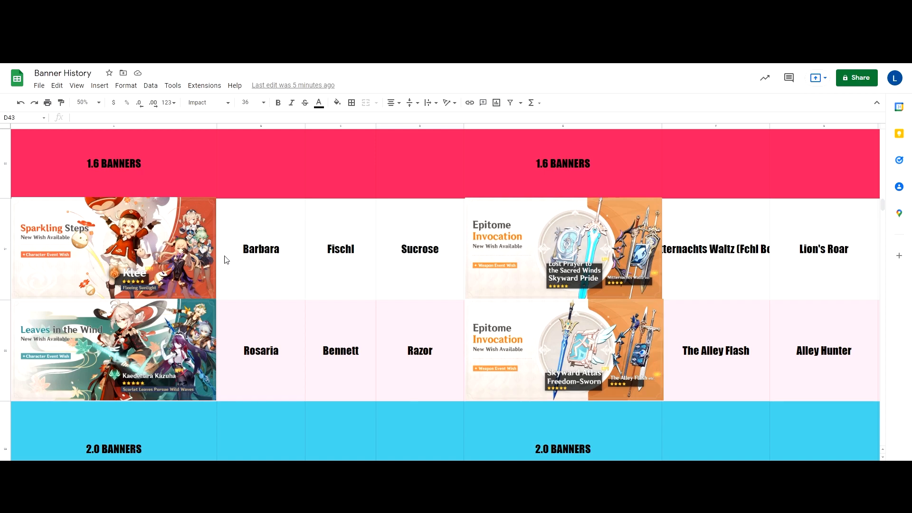
{"action": "scroll", "scroll_direction": "down", "scroll_amount": 3}
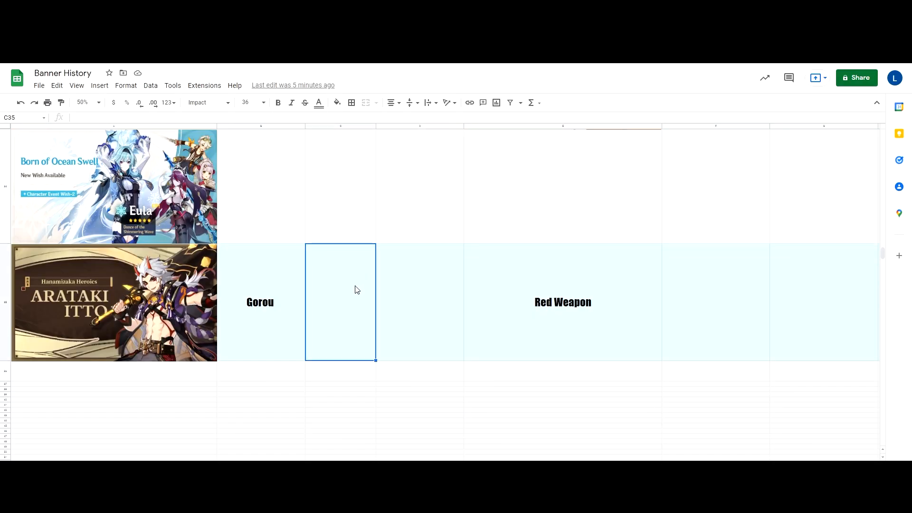
{"action": "type", "text": "Fischl"}
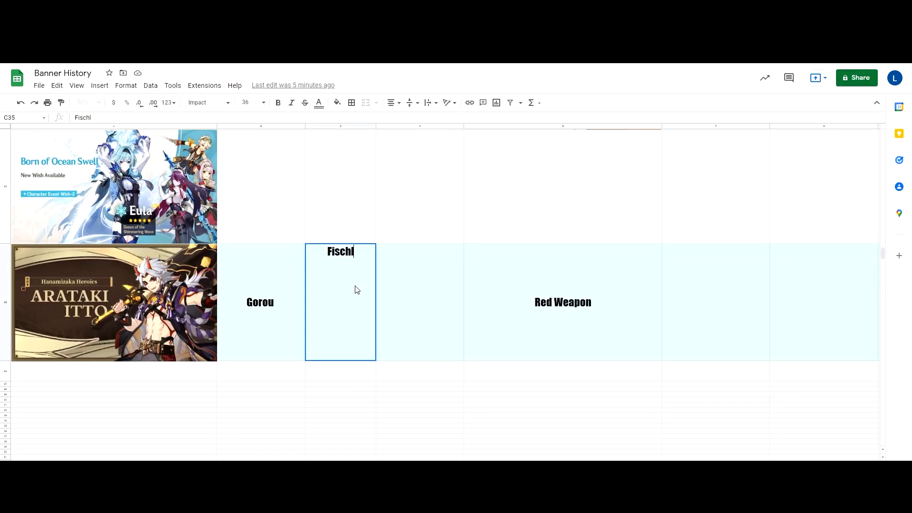
{"action": "type", "text": "Barbasra"}
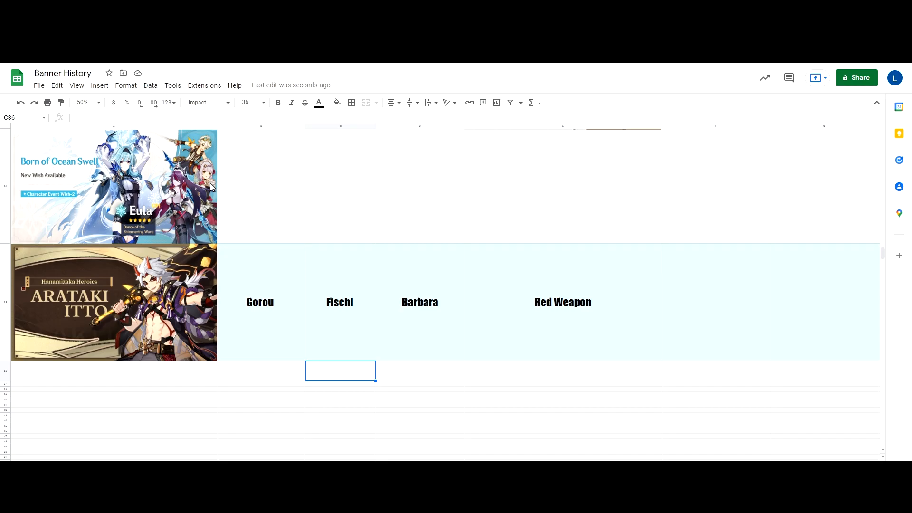
{"action": "mouse_move", "coordinate": [353, 249]}
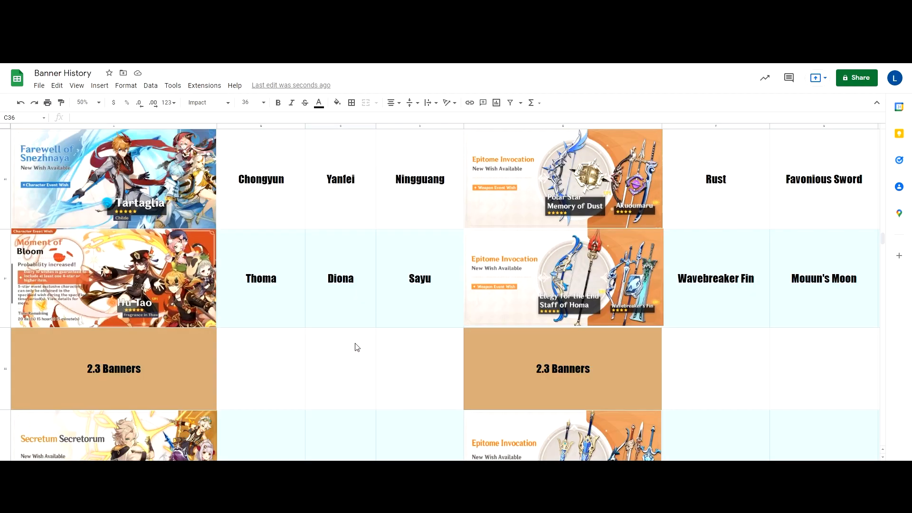
{"action": "scroll", "scroll_direction": "down", "scroll_amount": 3}
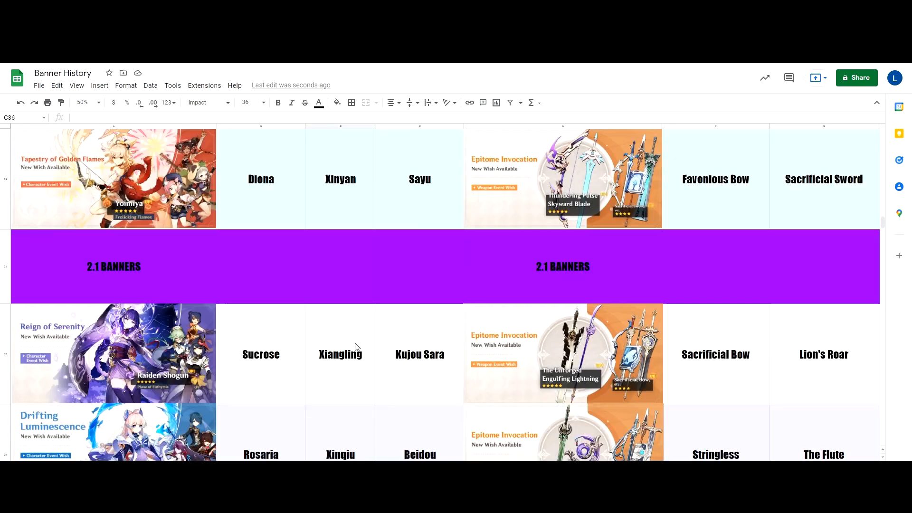
{"action": "scroll", "scroll_direction": "up", "scroll_amount": 3}
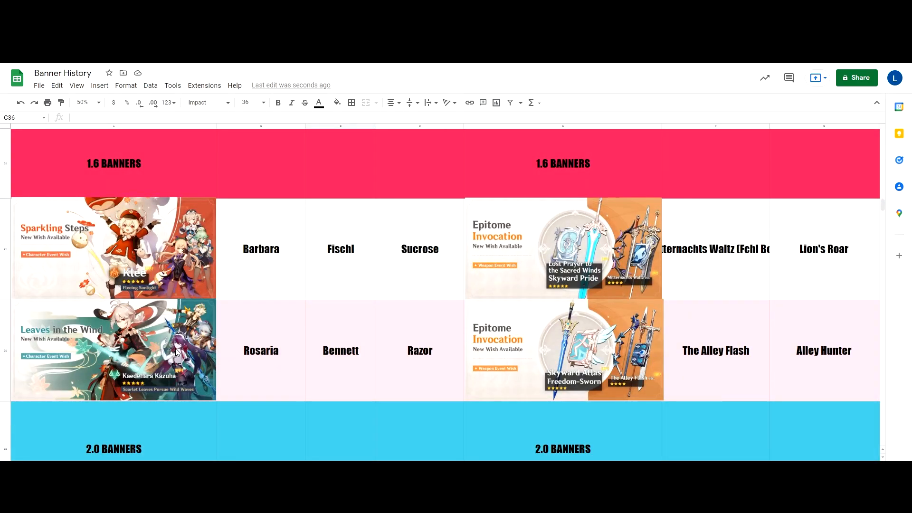
{"action": "scroll", "scroll_direction": "down", "scroll_amount": 3}
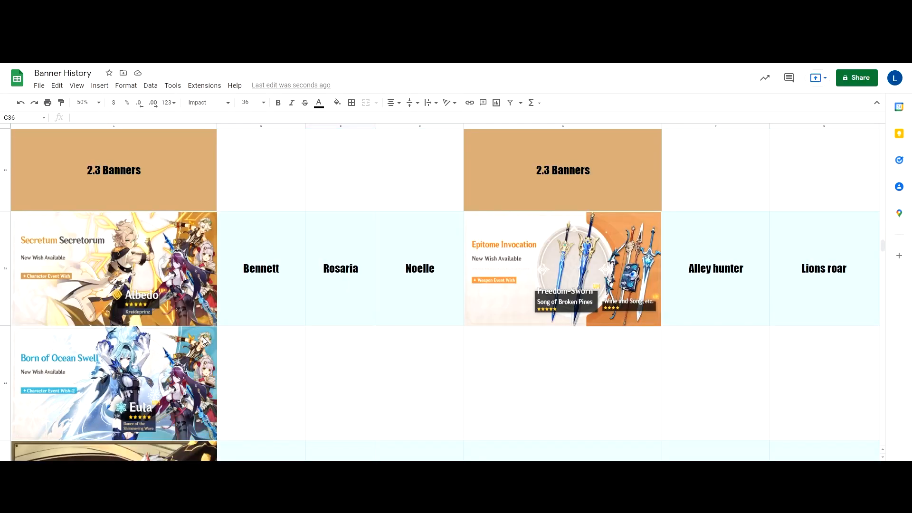
{"action": "scroll", "scroll_direction": "down", "scroll_amount": 3}
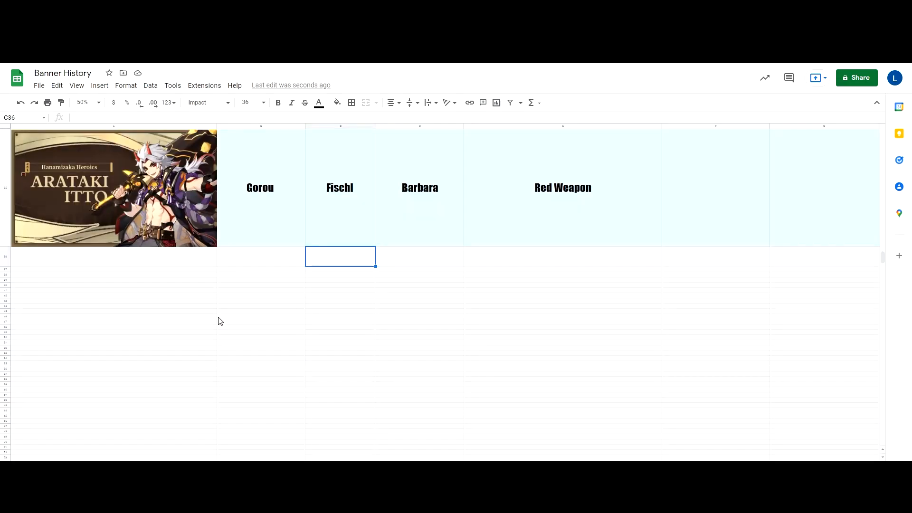
{"action": "scroll", "scroll_direction": "up", "scroll_amount": 3}
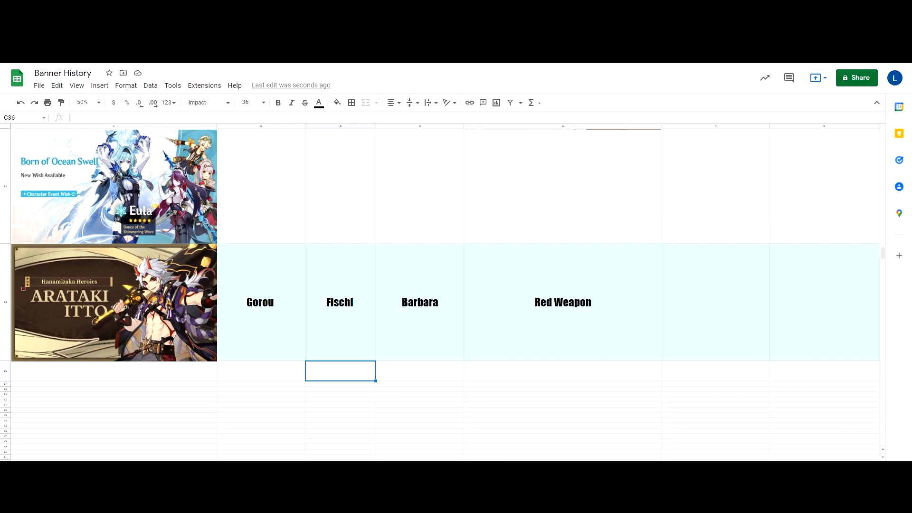
{"action": "mouse_move", "coordinate": [355, 436]}
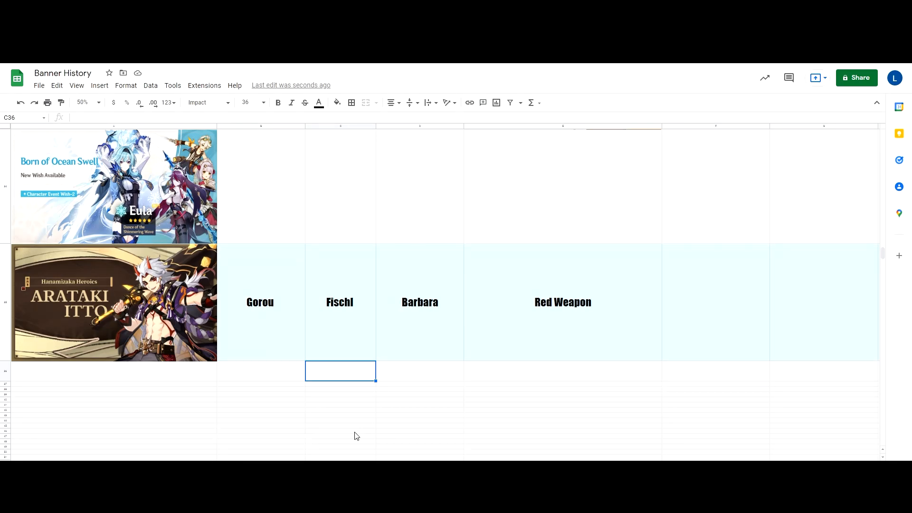
- Change the Itto row's E35 weapon entry to 'Red Weapon / Skyward'
{"action": "left_click", "coordinate": [562, 301]}
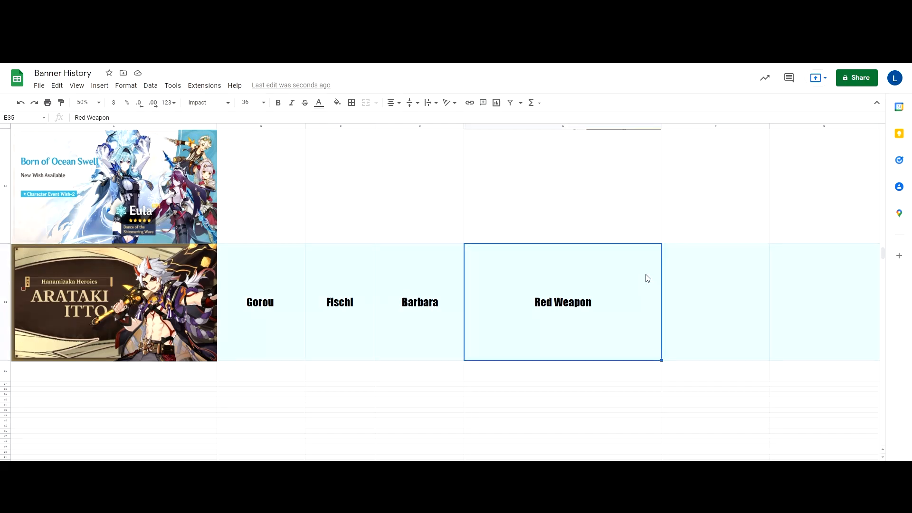
{"action": "type", "text": "/ Skyward"}
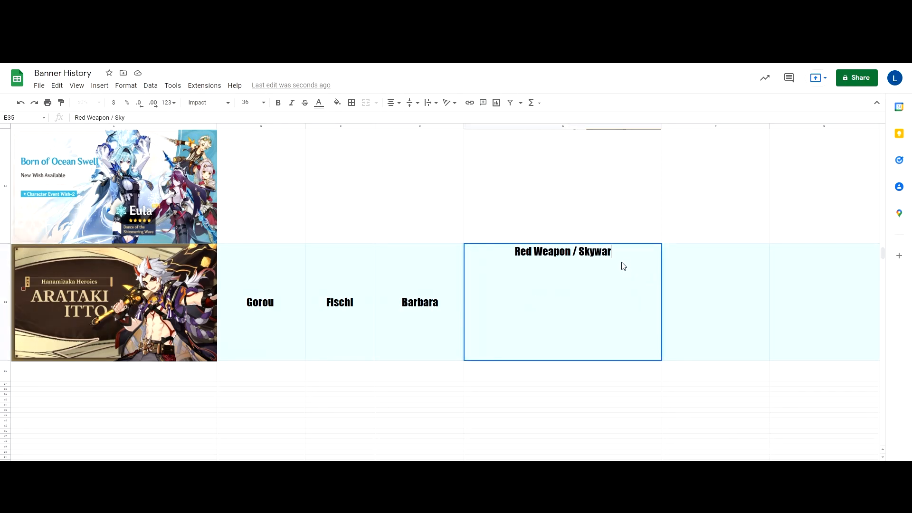
{"action": "key", "text": "enter"}
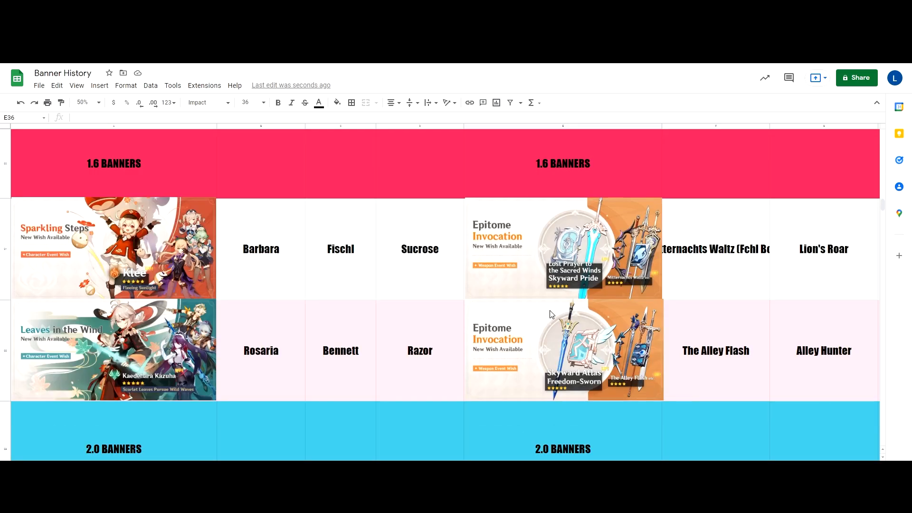
{"action": "mouse_move", "coordinate": [560, 314]}
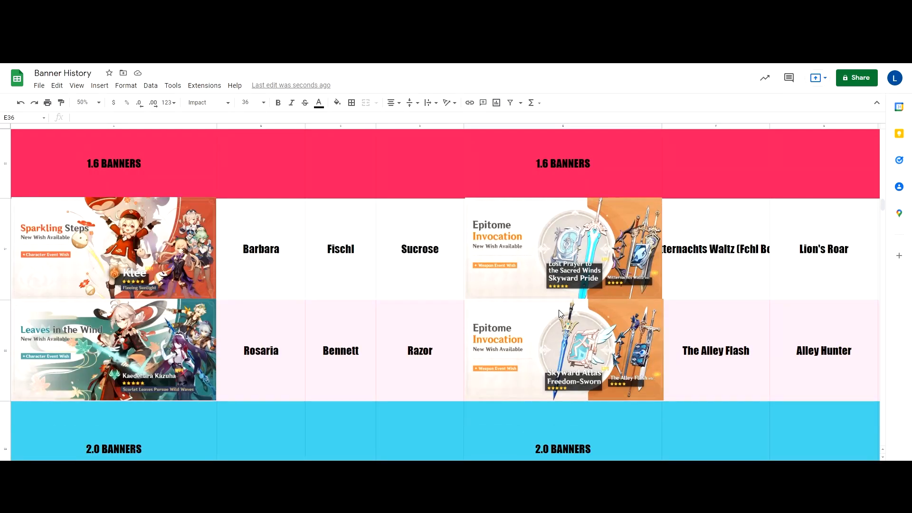
{"action": "scroll", "scroll_direction": "up", "scroll_amount": 3}
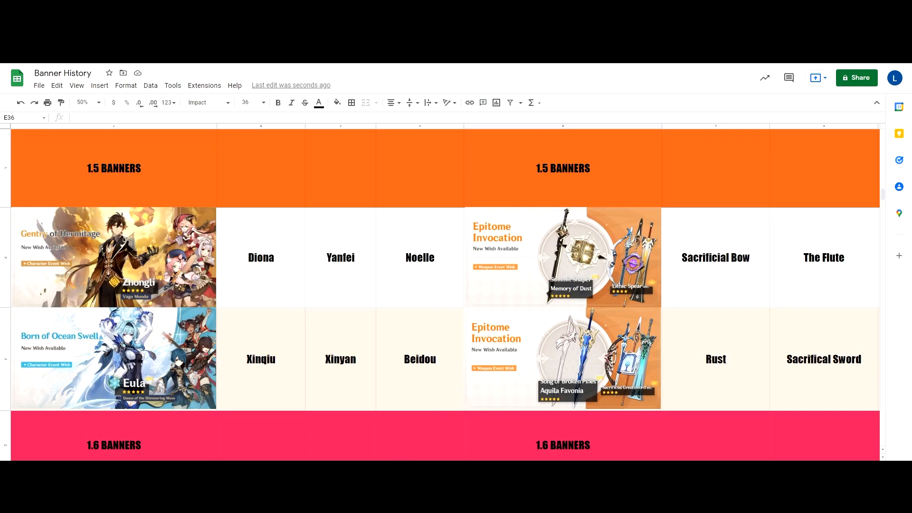
{"action": "scroll", "scroll_direction": "right", "scroll_amount": 3}
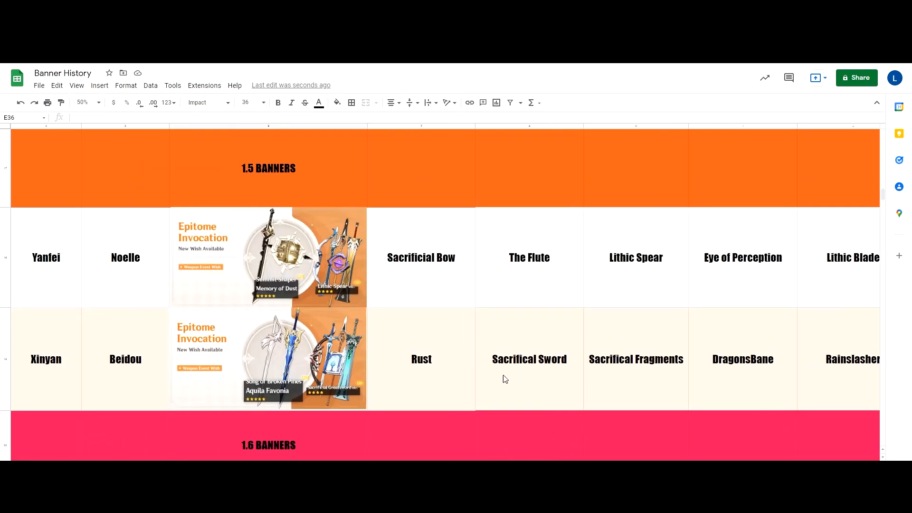
{"action": "scroll", "scroll_direction": "down", "scroll_amount": 3}
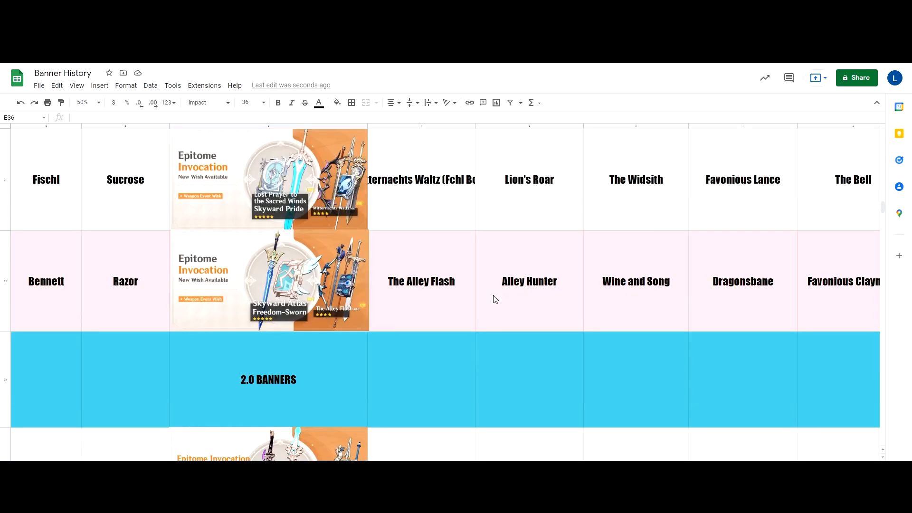
{"action": "scroll", "scroll_direction": "down", "scroll_amount": 3}
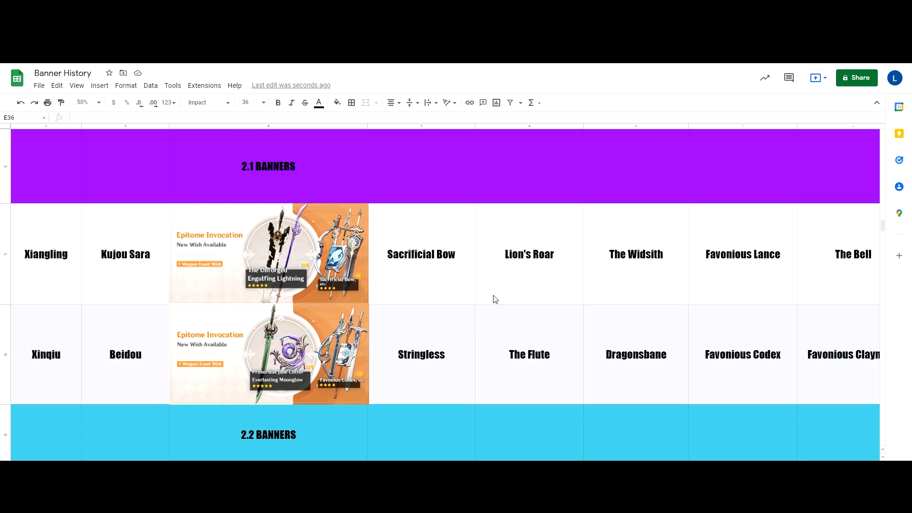
{"action": "scroll", "scroll_direction": "down", "scroll_amount": 3}
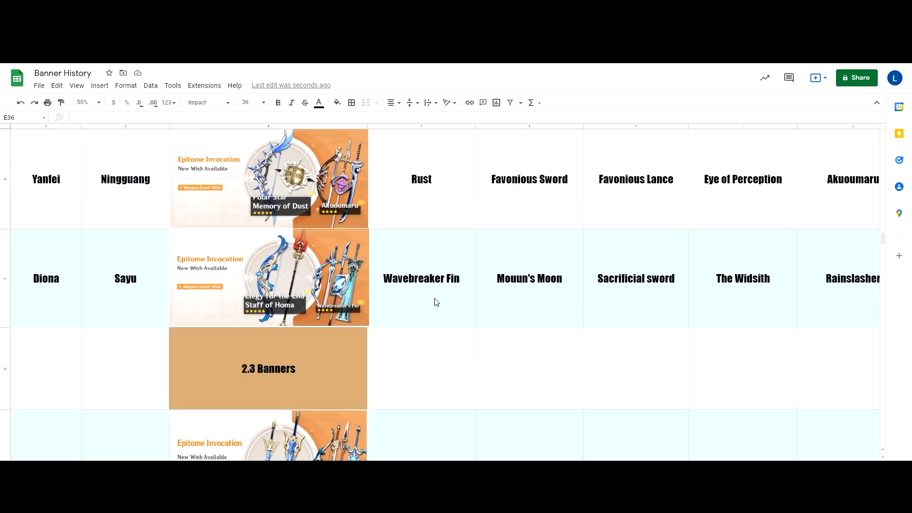
{"action": "scroll", "scroll_direction": "down", "scroll_amount": 3}
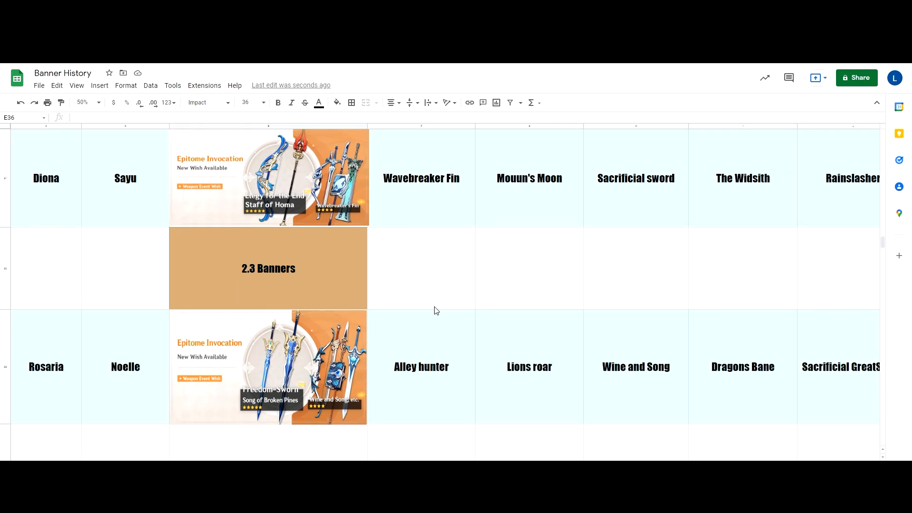
{"action": "mouse_move", "coordinate": [445, 320]}
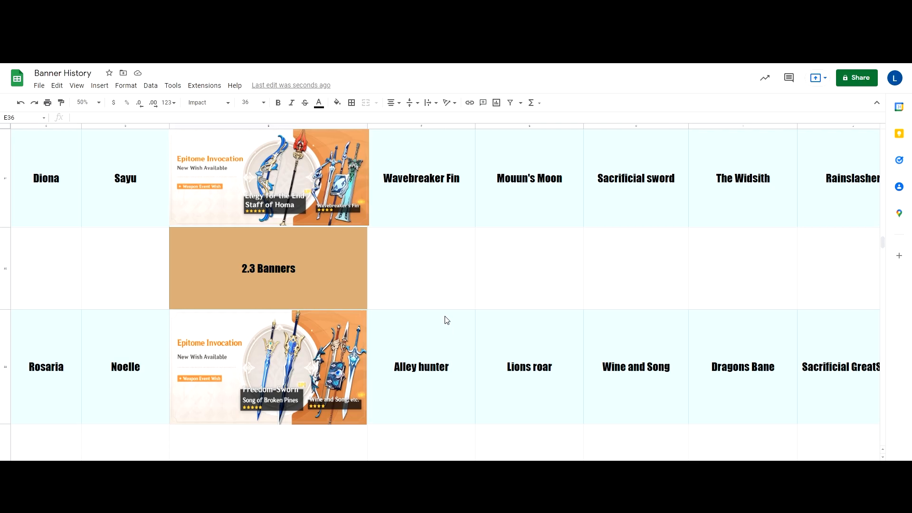
{"action": "mouse_move", "coordinate": [429, 313]}
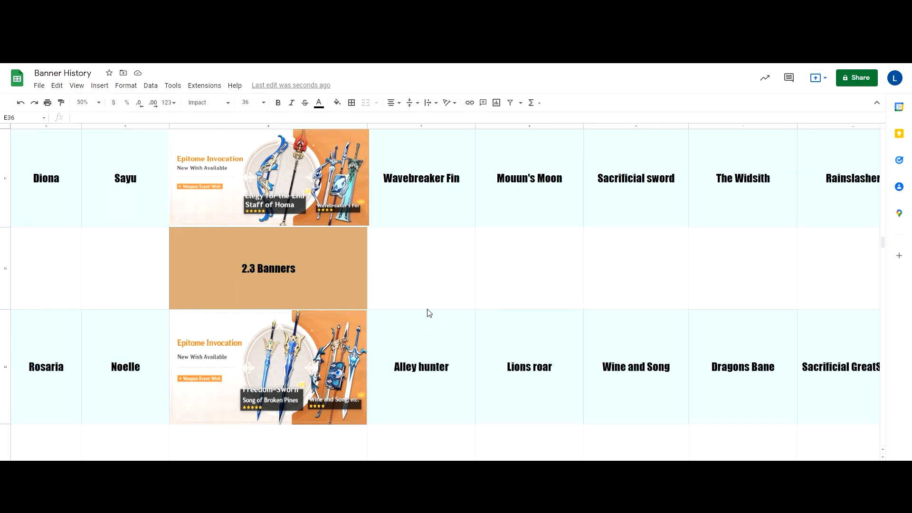
{"action": "scroll", "scroll_direction": "down", "scroll_amount": 3}
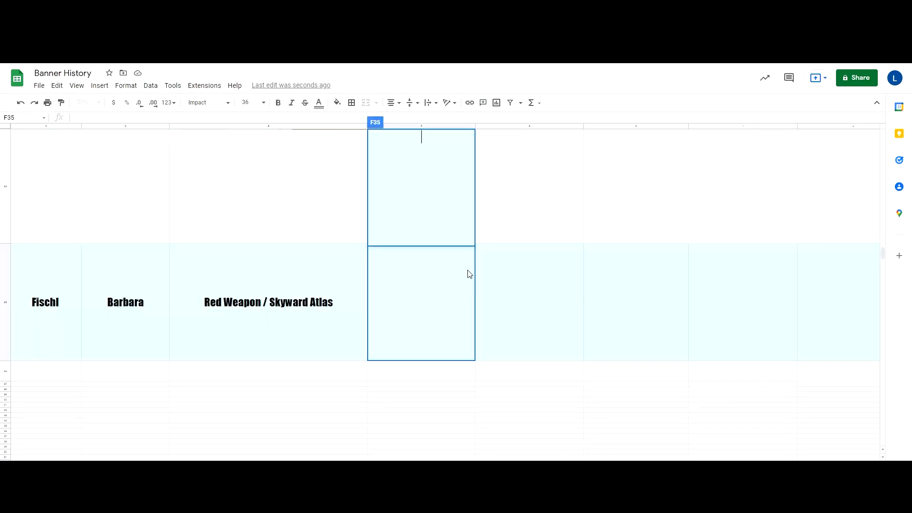
- Enter Favonious Warbow in F35 after the Red Weapon / Skyward Atlas entry
{"action": "left_click", "coordinate": [529, 301]}
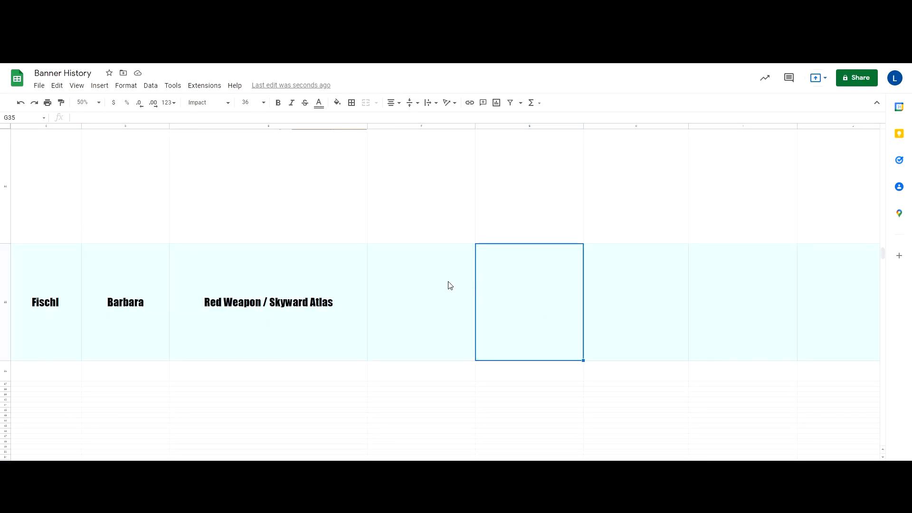
{"action": "type", "text": "Sk"}
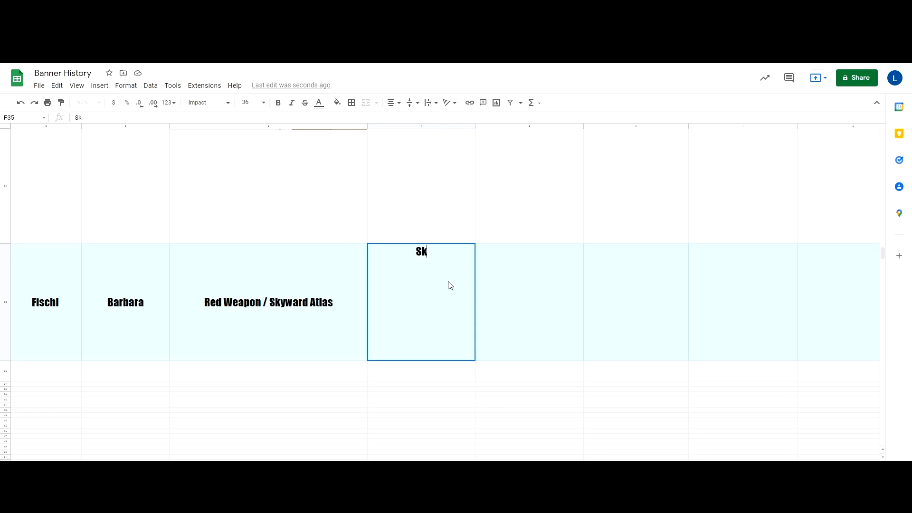
{"action": "type", "text": "avonious W"}
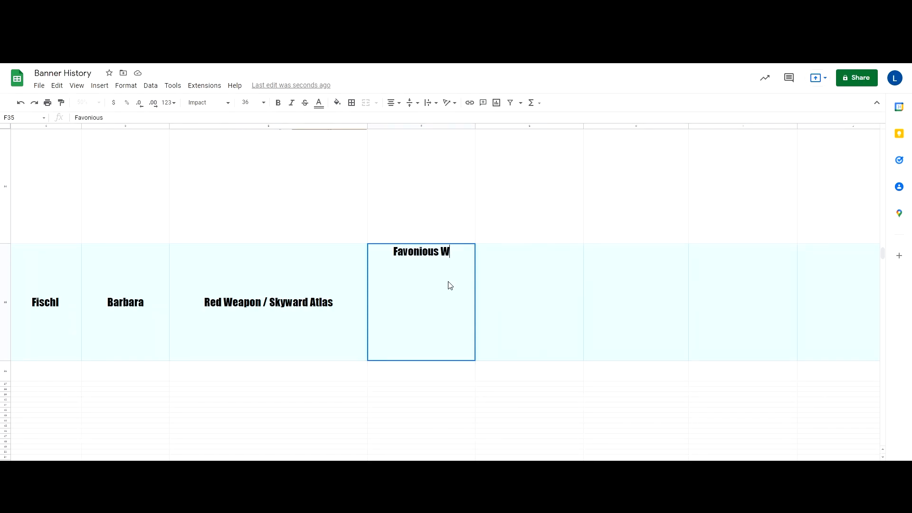
{"action": "key", "text": "enter"}
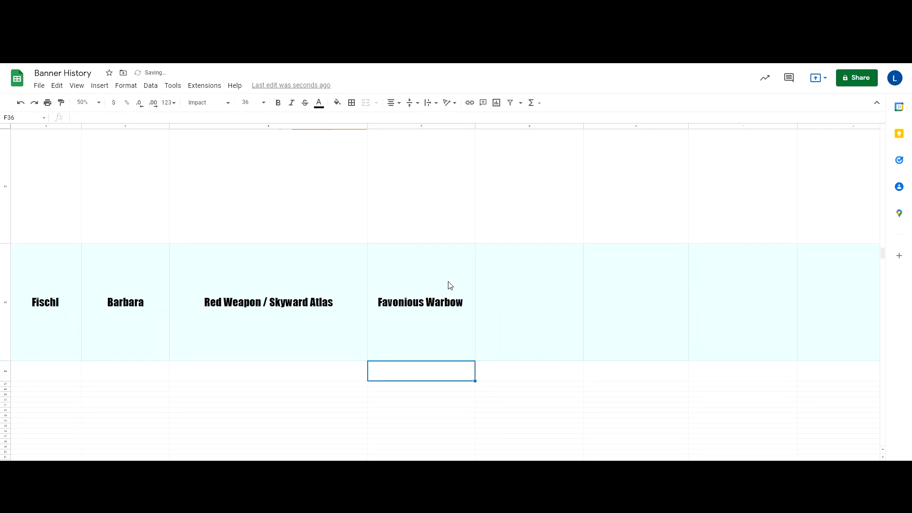
{"action": "mouse_move", "coordinate": [565, 292]}
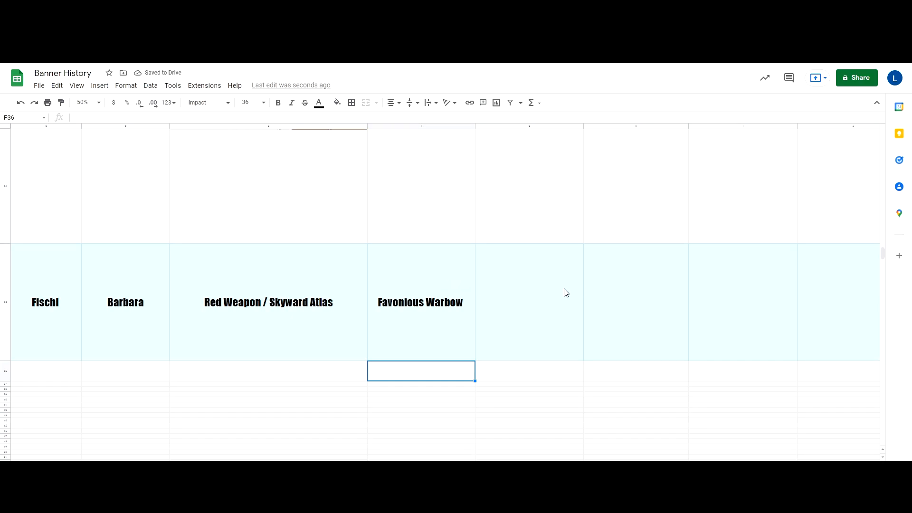
{"action": "mouse_move", "coordinate": [537, 290]}
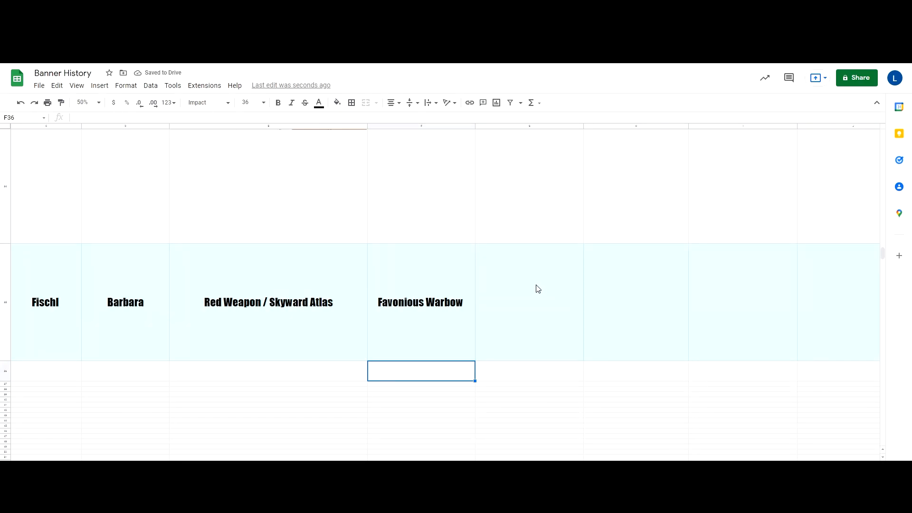
{"action": "mouse_move", "coordinate": [539, 265]}
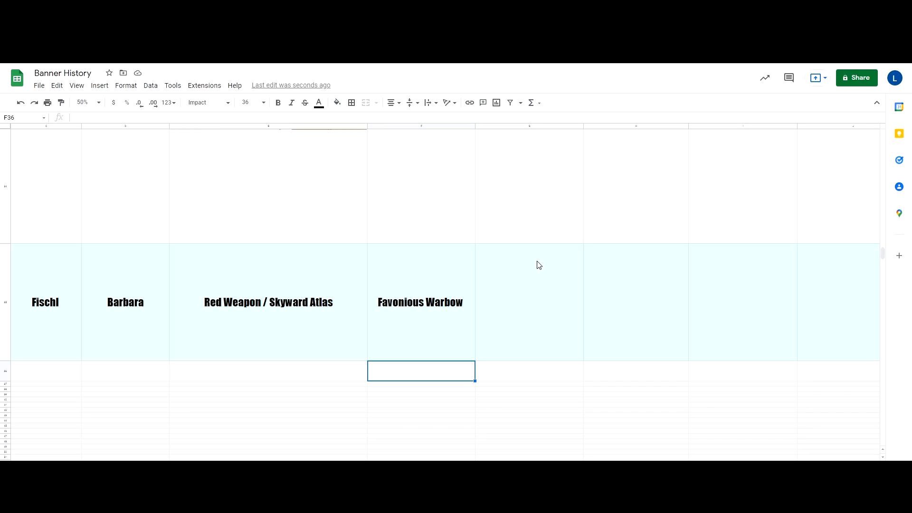
- Fill the next row cells with Alley Flash, Sacrifical Fragments and Lithic Spear
{"action": "left_click", "coordinate": [529, 301]}
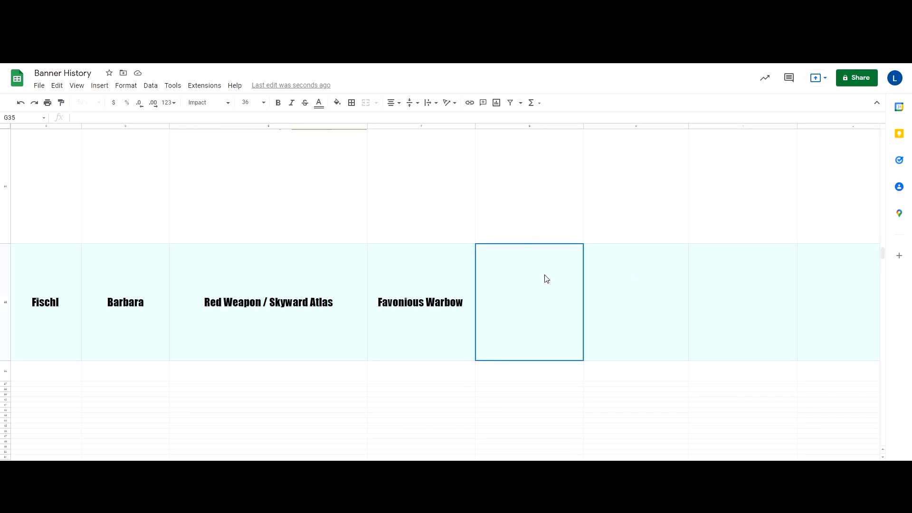
{"action": "type", "text": "Alley"}
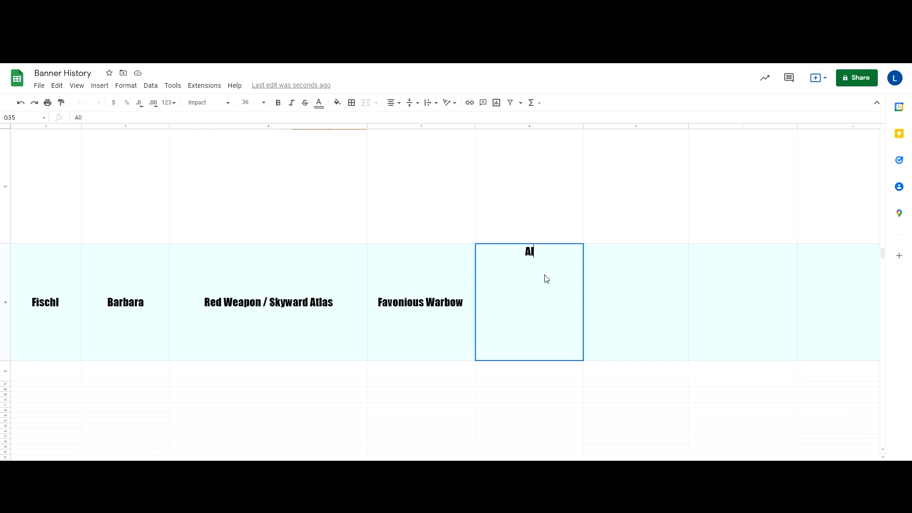
{"action": "type", "text": "ley Flash"}
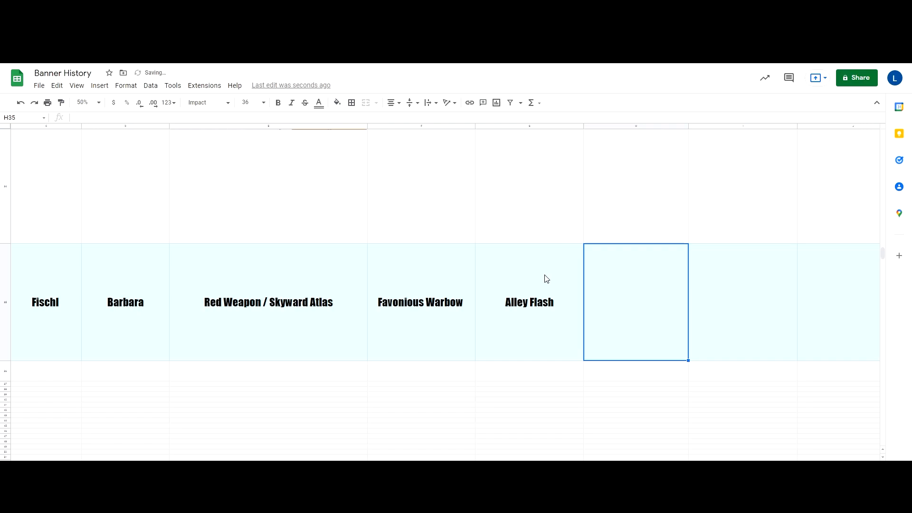
{"action": "type", "text": "Scar"}
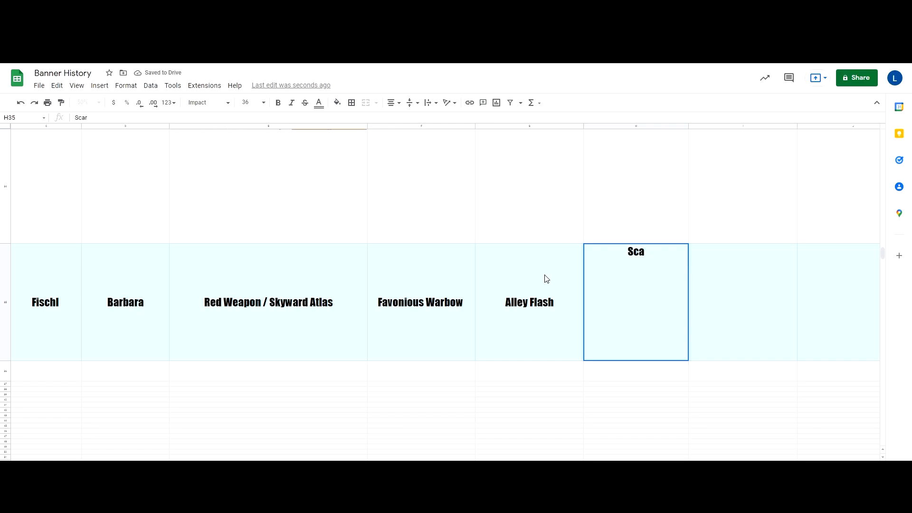
{"action": "type", "text": "rifical Fragments"}
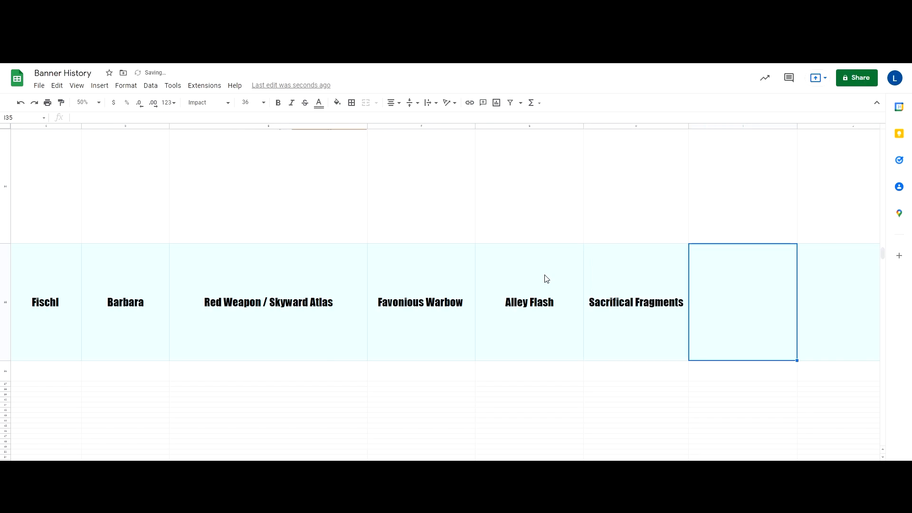
{"action": "type", "text": "Lithic Spear"}
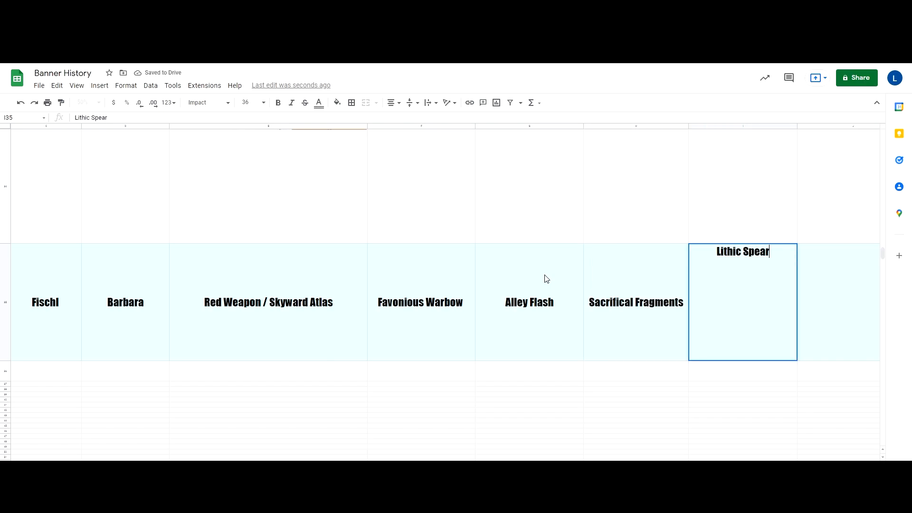
{"action": "key", "text": "enter"}
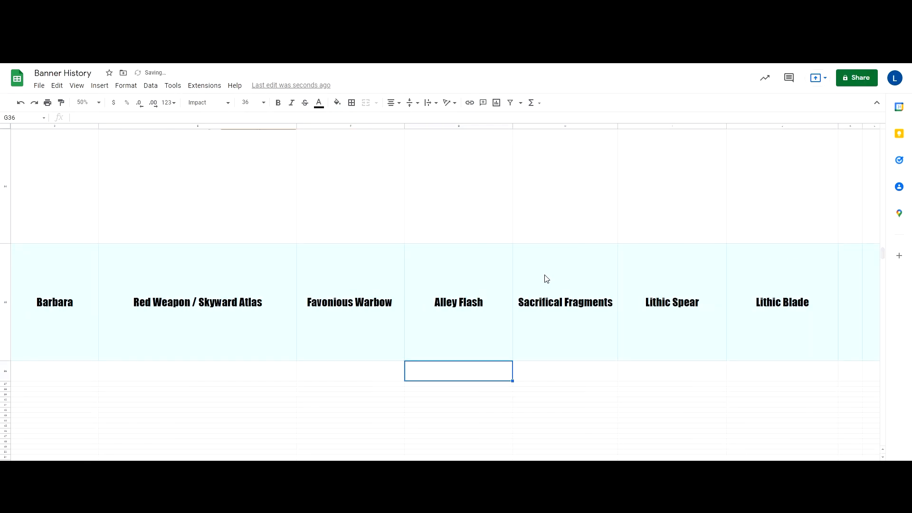
{"action": "scroll", "scroll_direction": "up", "scroll_amount": 3}
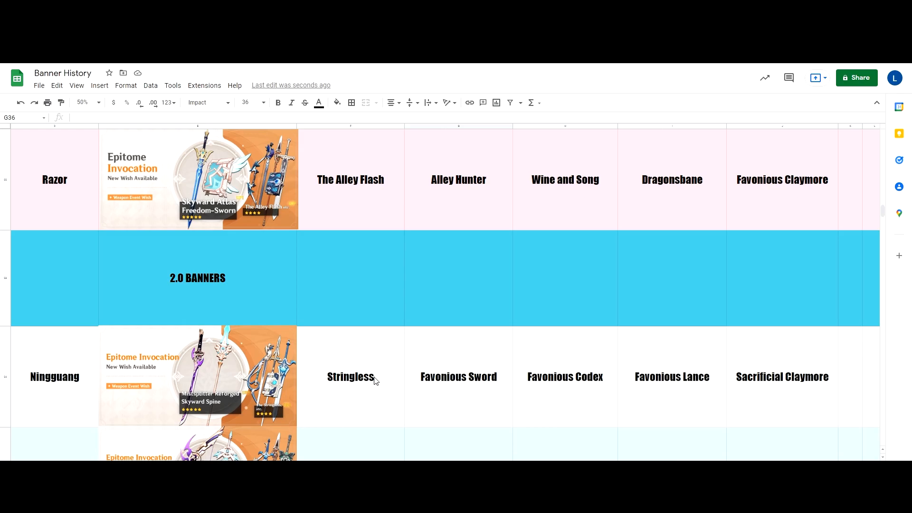
{"action": "scroll", "scroll_direction": "up", "scroll_amount": 3}
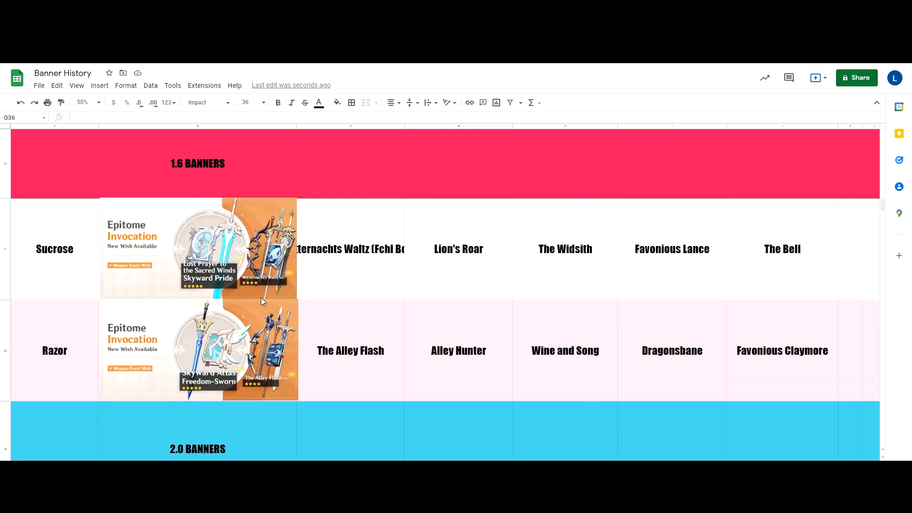
{"action": "mouse_move", "coordinate": [275, 368]}
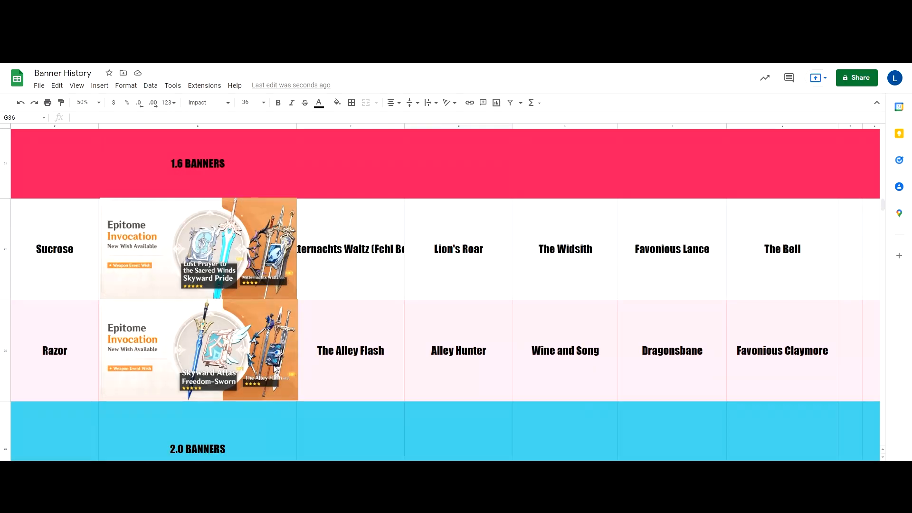
{"action": "scroll", "scroll_direction": "down", "scroll_amount": 3}
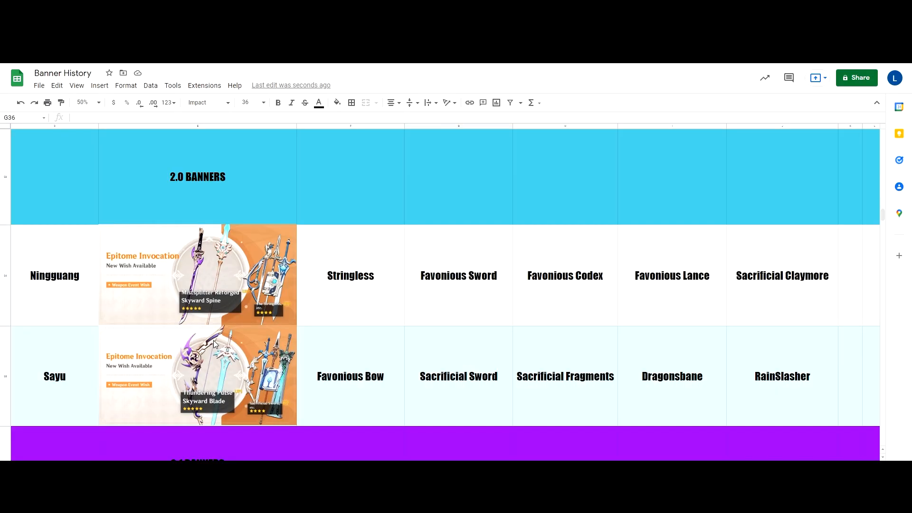
{"action": "mouse_move", "coordinate": [331, 380]}
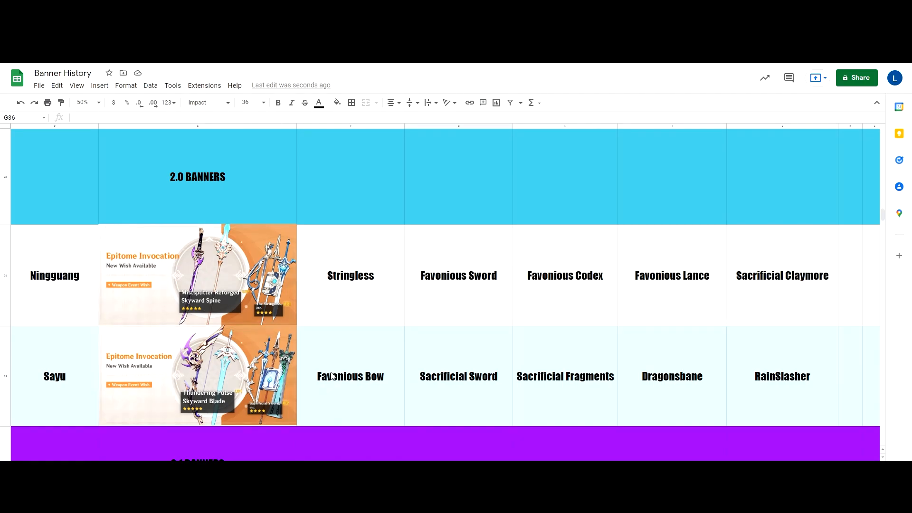
{"action": "scroll", "scroll_direction": "up", "scroll_amount": 3}
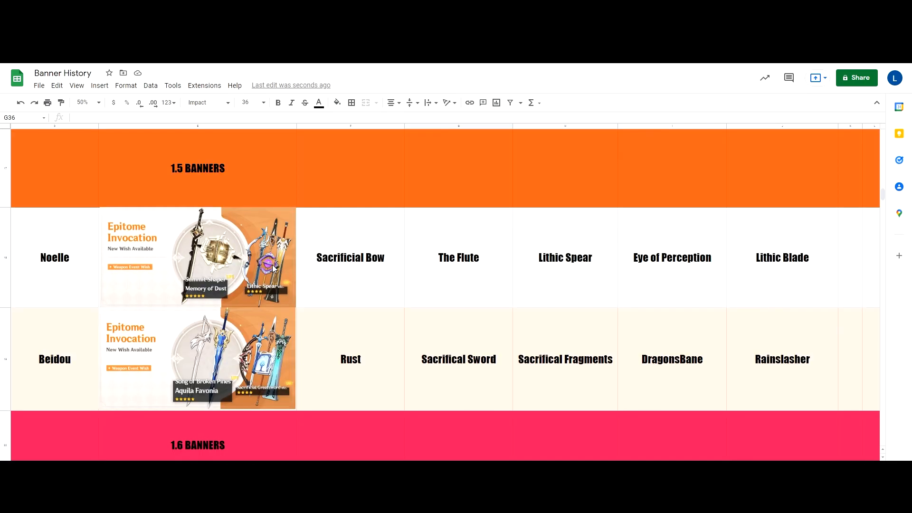
{"action": "mouse_move", "coordinate": [293, 240]}
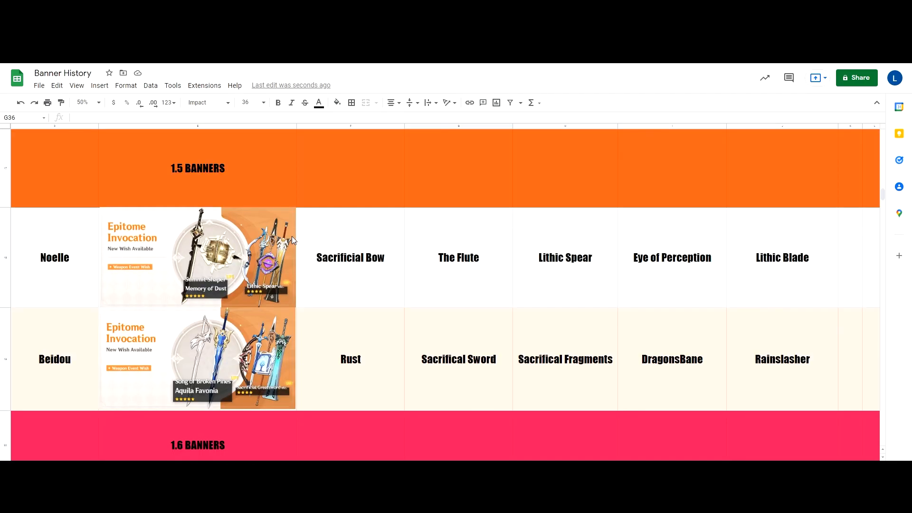
{"action": "scroll", "scroll_direction": "down", "scroll_amount": 3}
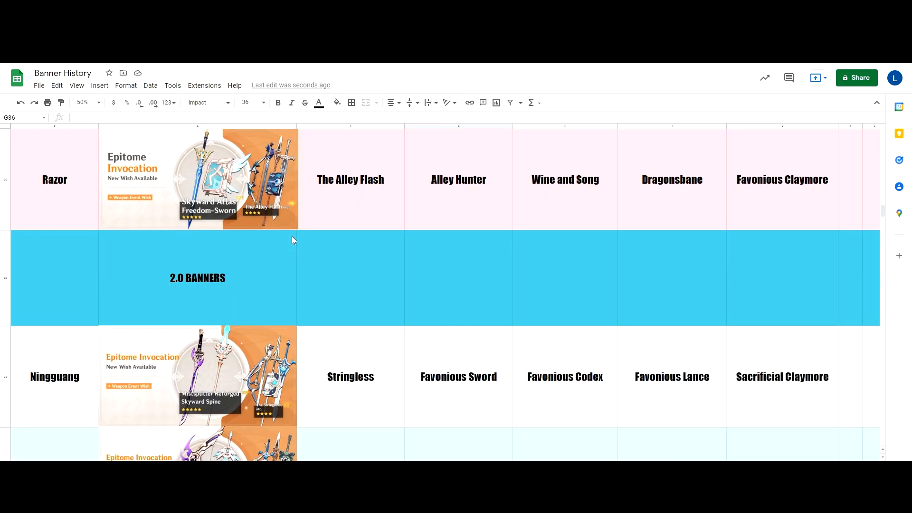
{"action": "scroll", "scroll_direction": "down", "scroll_amount": 3}
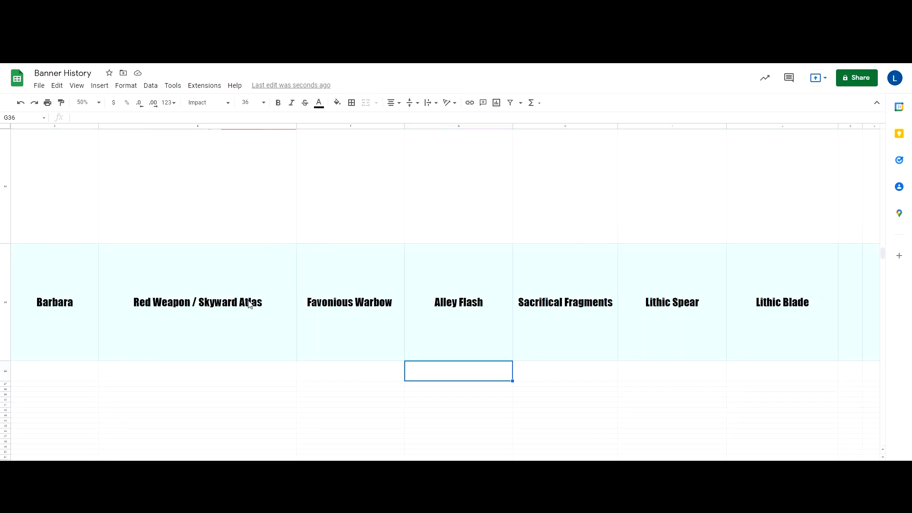